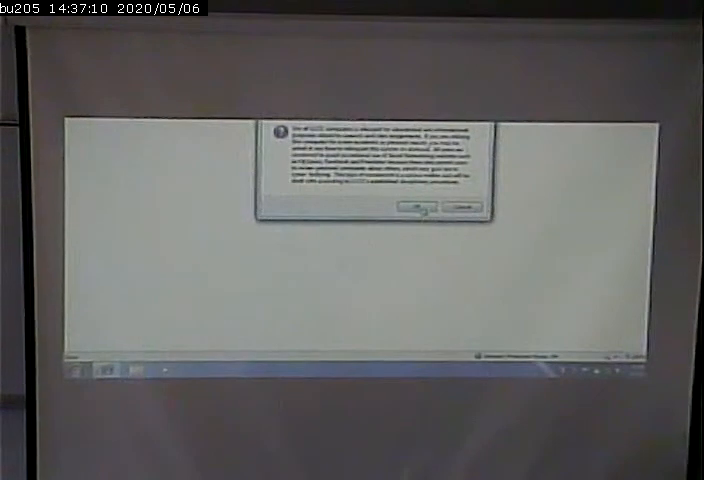
Dismiss the notice dialog before changing the display resolution
{"action": "left_click", "coordinate": [412, 212]}
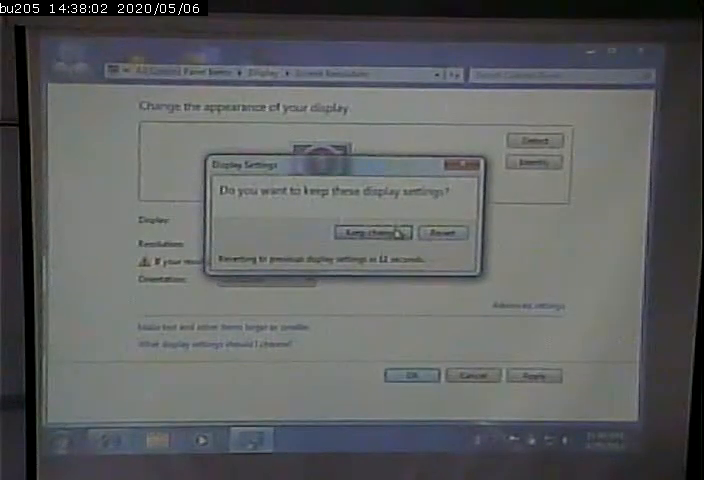
Keep the applied settings, then set the display to its recommended resolution
{"action": "left_click", "coordinate": [368, 232]}
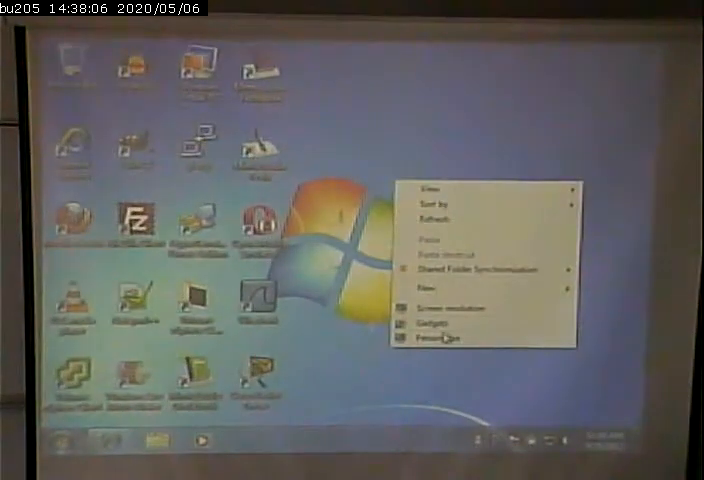
{"action": "left_click", "coordinate": [432, 336]}
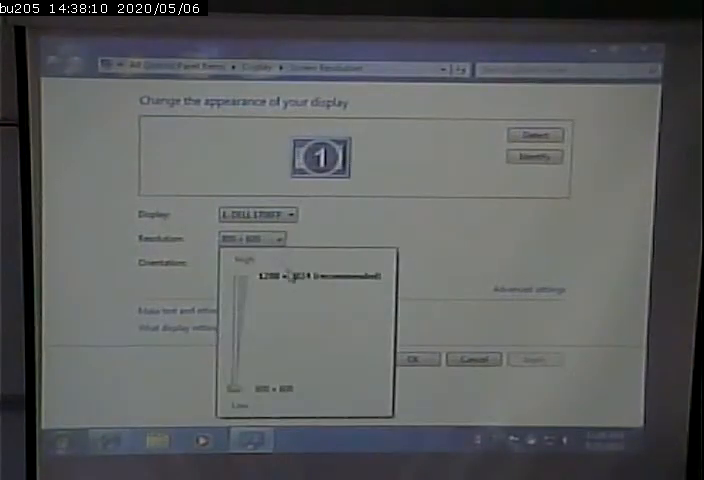
{"action": "left_click", "coordinate": [240, 272]}
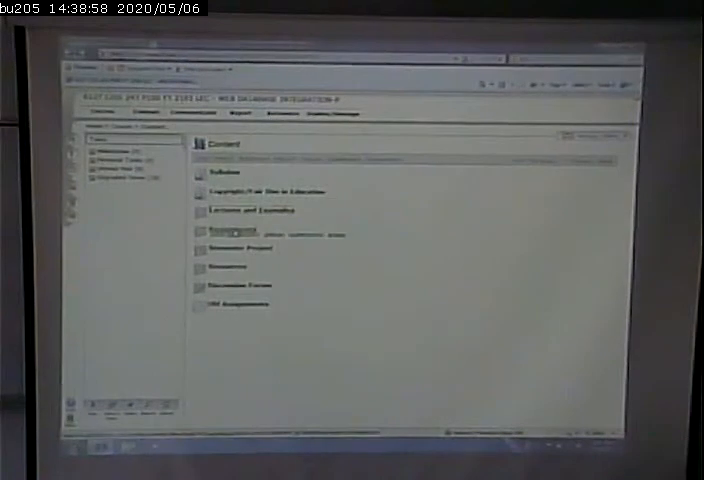
{"action": "left_click", "coordinate": [230, 232]}
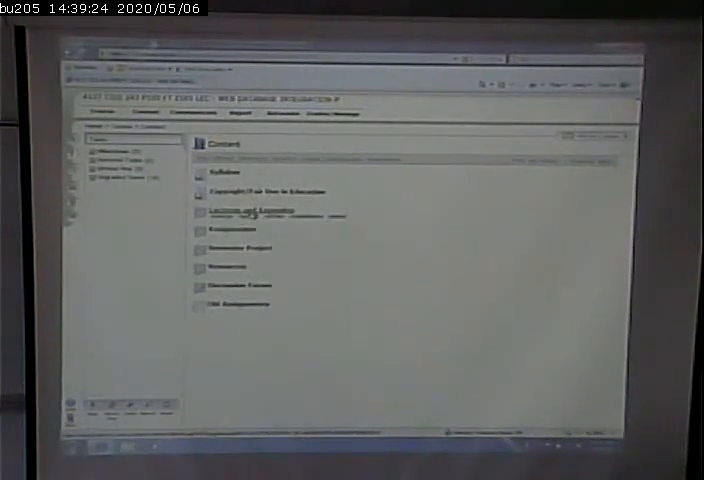
{"action": "left_click", "coordinate": [240, 208]}
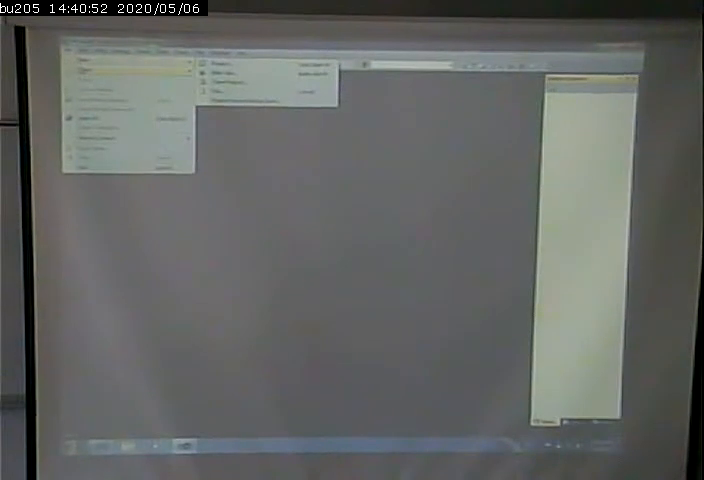
Choose the New submenu item for the kind of item to create
{"action": "left_click", "coordinate": [230, 68]}
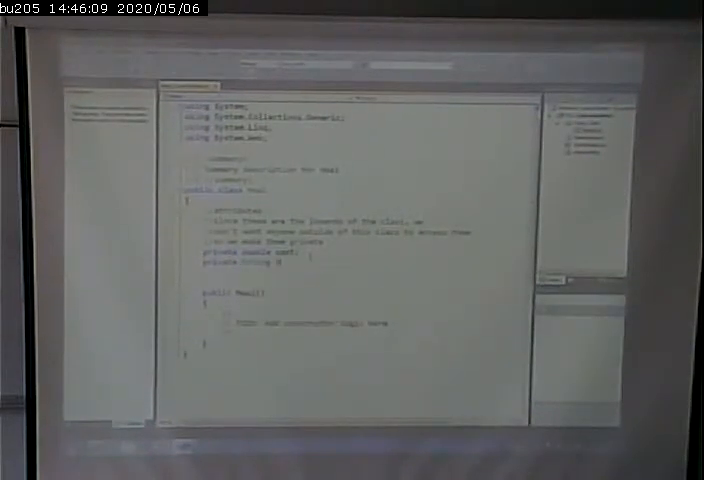
Declare the private string field 'name' in the Meal class
{"action": "type", "text": "name"}
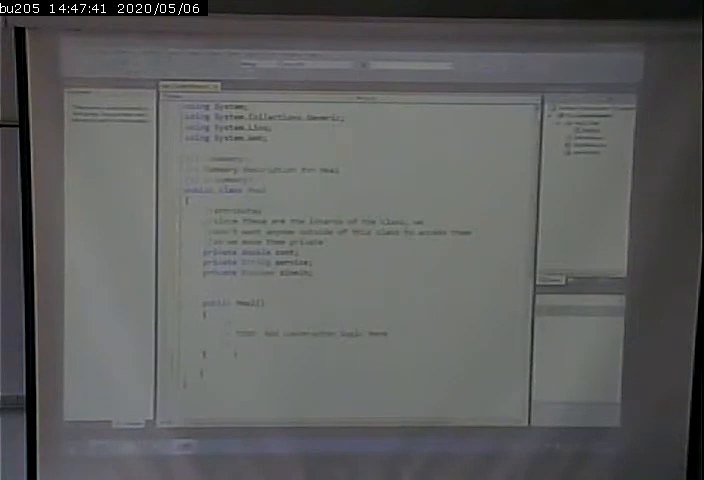
{"action": "scroll", "scroll_direction": "down", "scroll_amount": 3}
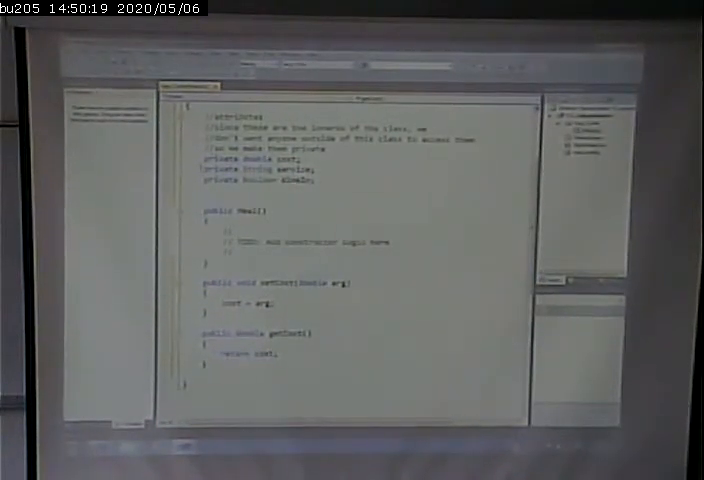
Select a word in the editor while writing the cost getter and setter
{"action": "double_click", "coordinate": [250, 156]}
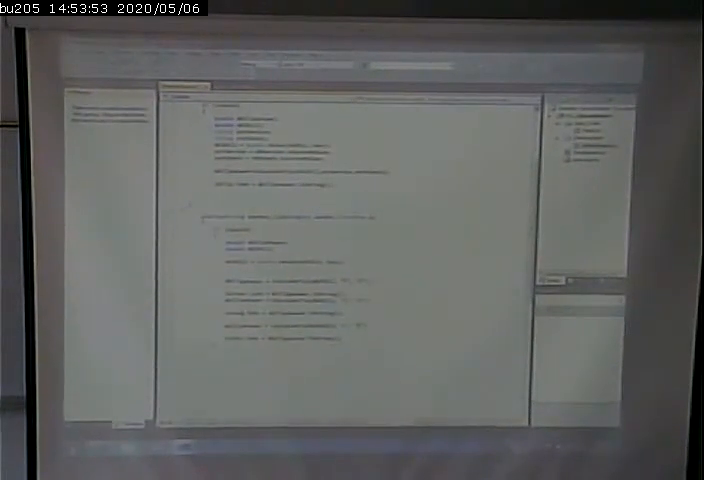
{"action": "scroll", "scroll_direction": "down", "scroll_amount": 3}
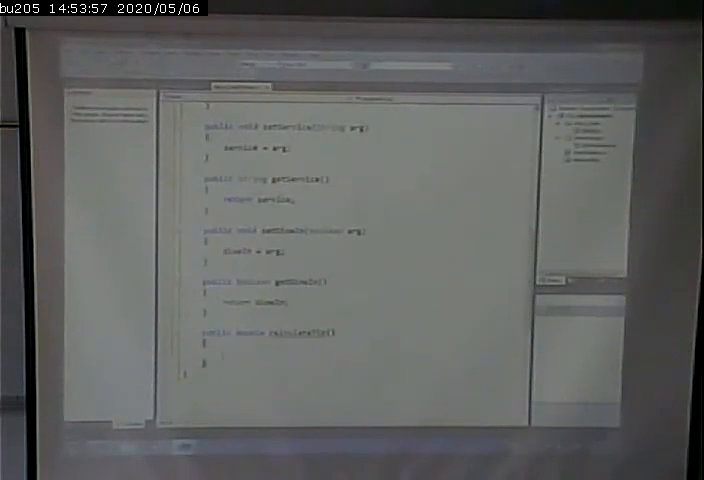
{"action": "scroll", "scroll_direction": "down", "scroll_amount": 3}
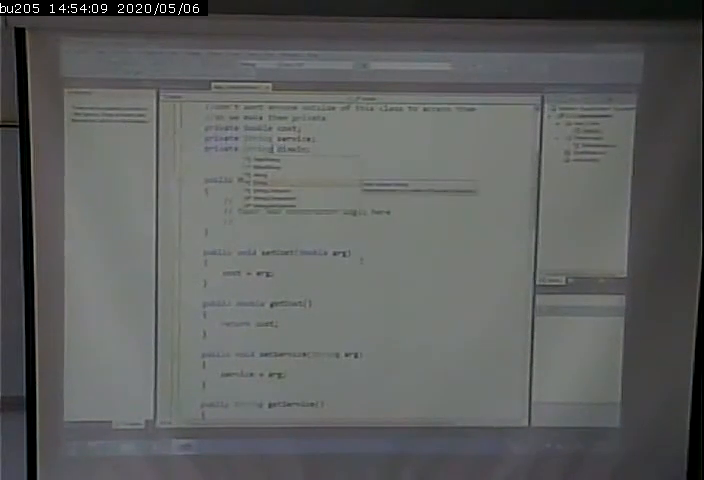
{"action": "scroll", "scroll_direction": "down", "scroll_amount": 3}
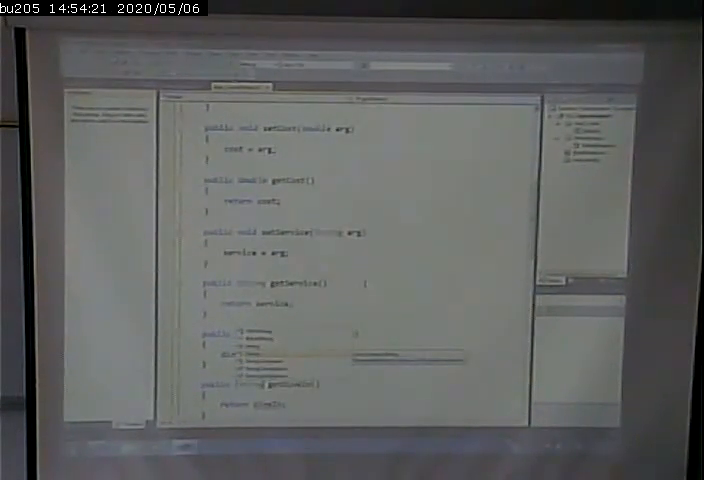
{"action": "scroll", "scroll_direction": "down", "scroll_amount": 3}
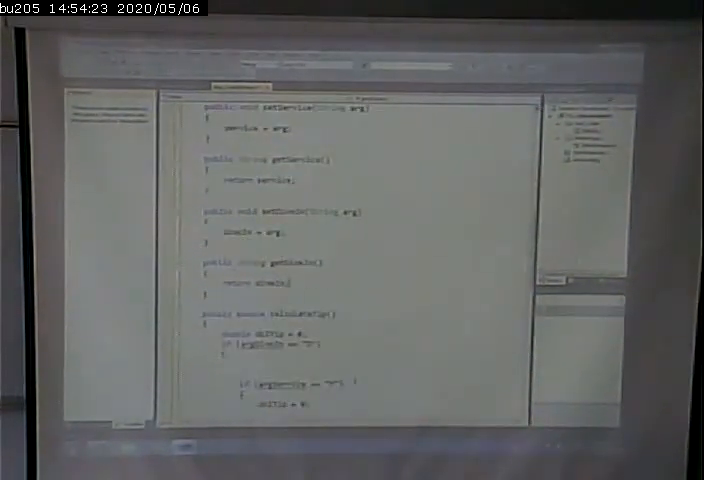
{"action": "scroll", "scroll_direction": "down", "scroll_amount": 3}
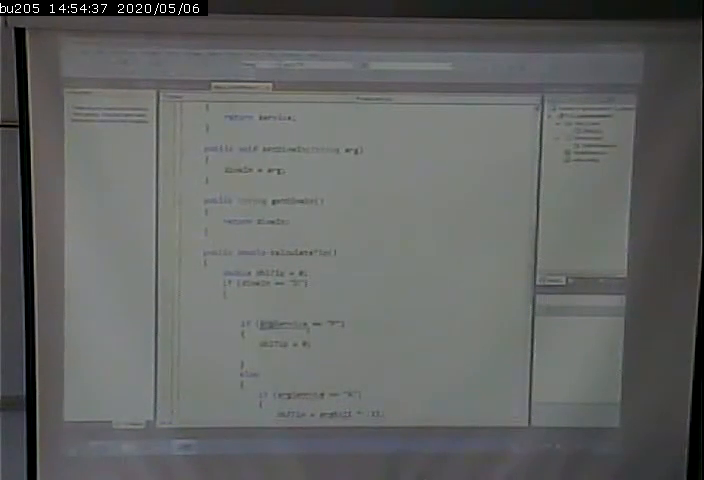
{"action": "scroll", "scroll_direction": "down", "scroll_amount": 3}
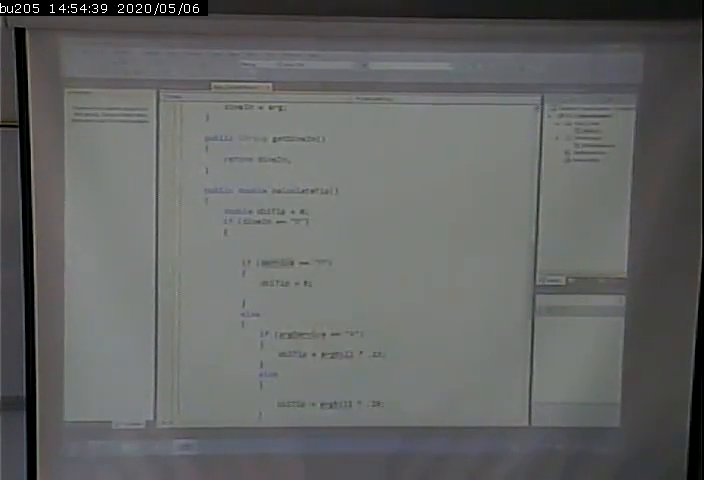